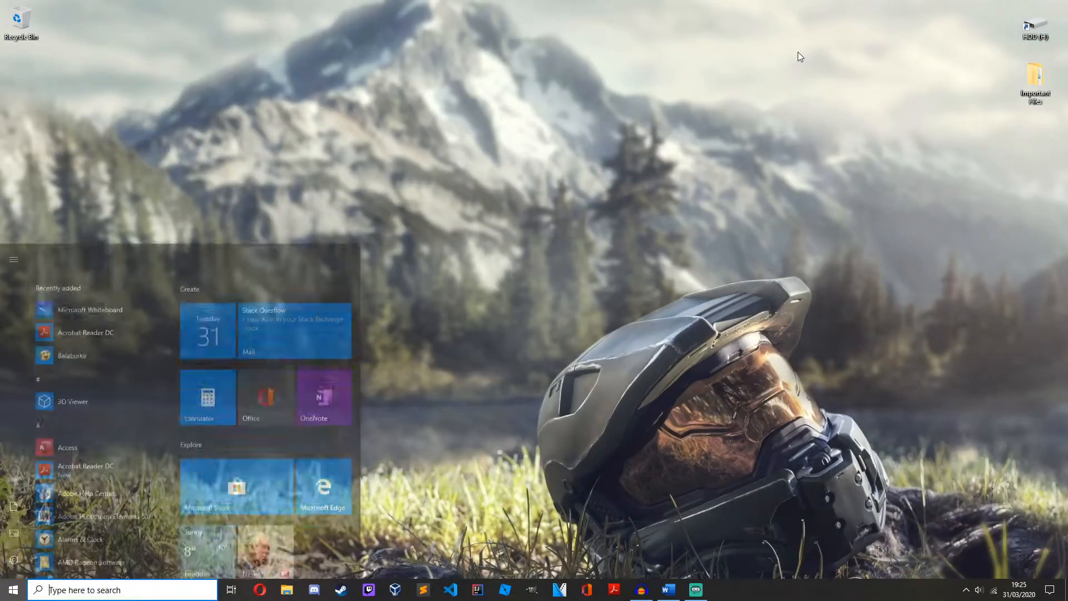
Step: Launch the IDLE (Python 3.7.2) shell and open its File menu
{"action": "left_click", "coordinate": [804, 53]}
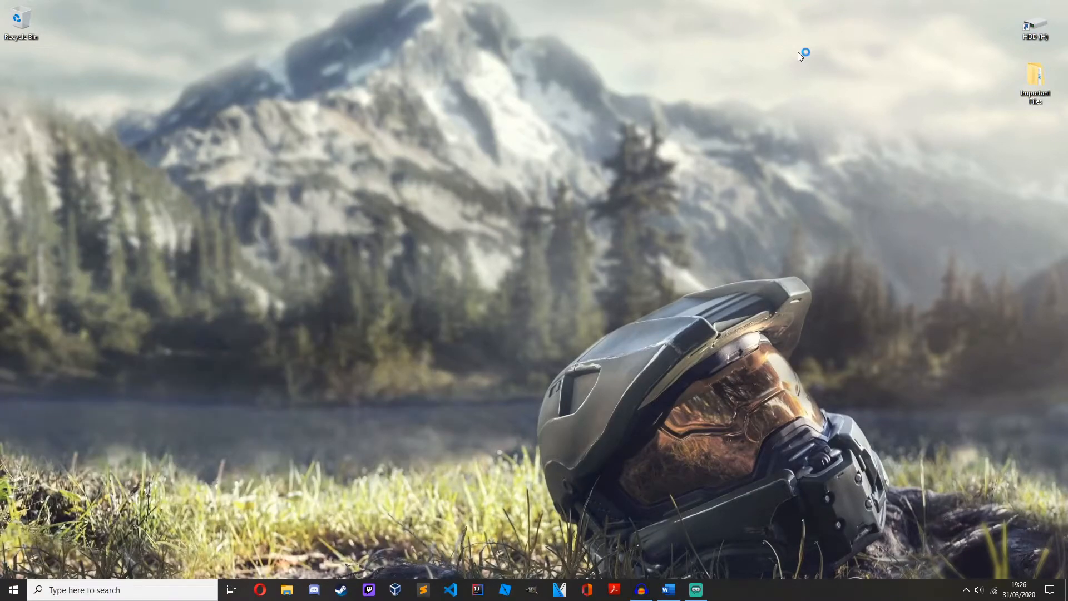
{"action": "left_click", "coordinate": [85, 94]}
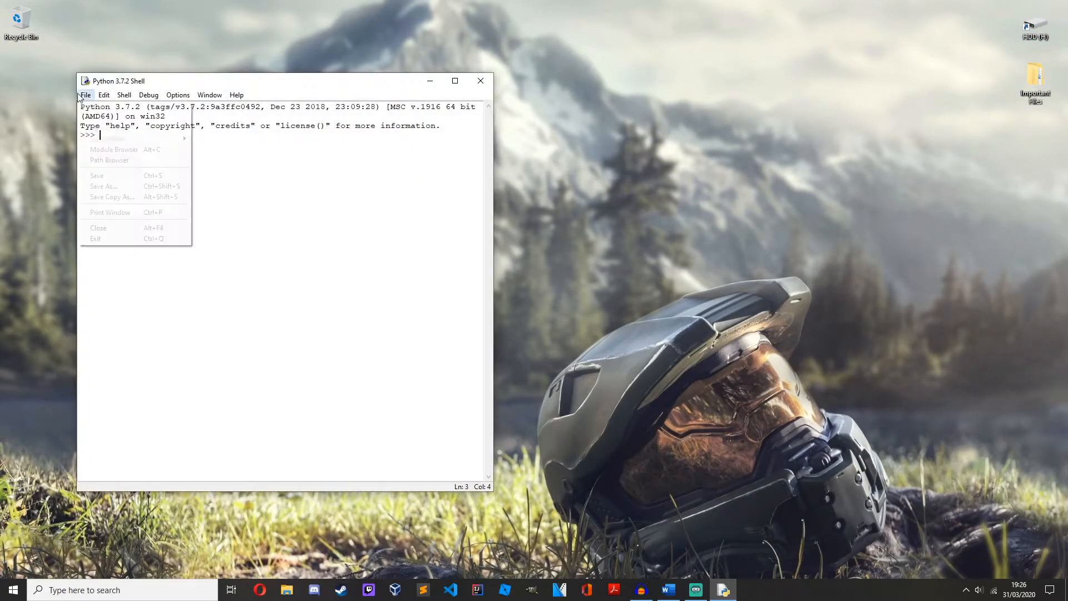
Step: Create a maximized new script starting with sunny = input("Is it sunny? ")
{"action": "left_click", "coordinate": [106, 138]}
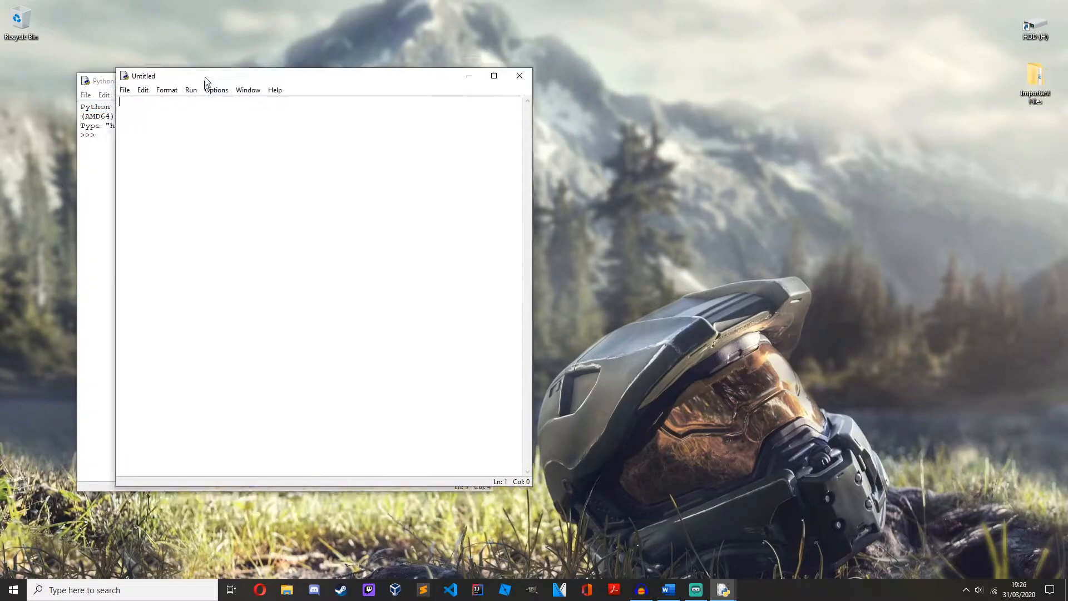
{"action": "left_click", "coordinate": [493, 76]}
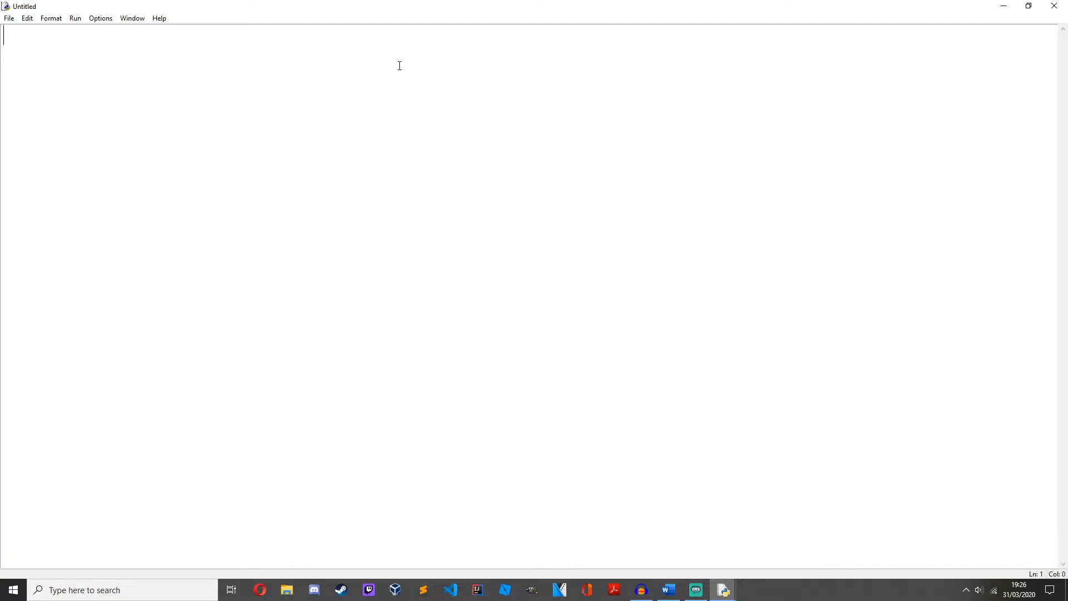
{"action": "type", "text": "sunny"}
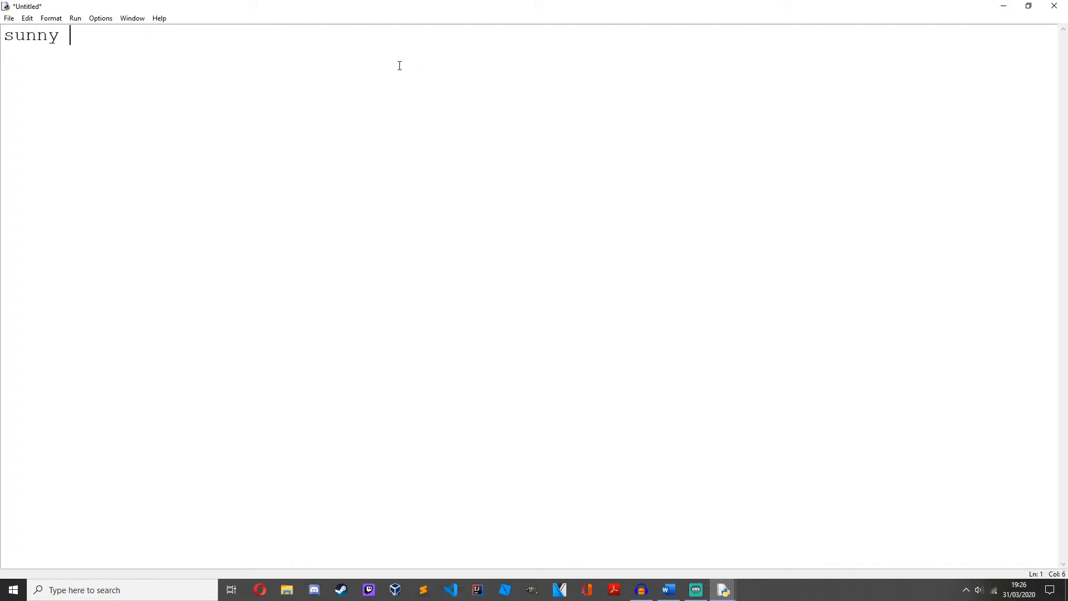
{"action": "type", "text": "= input"}
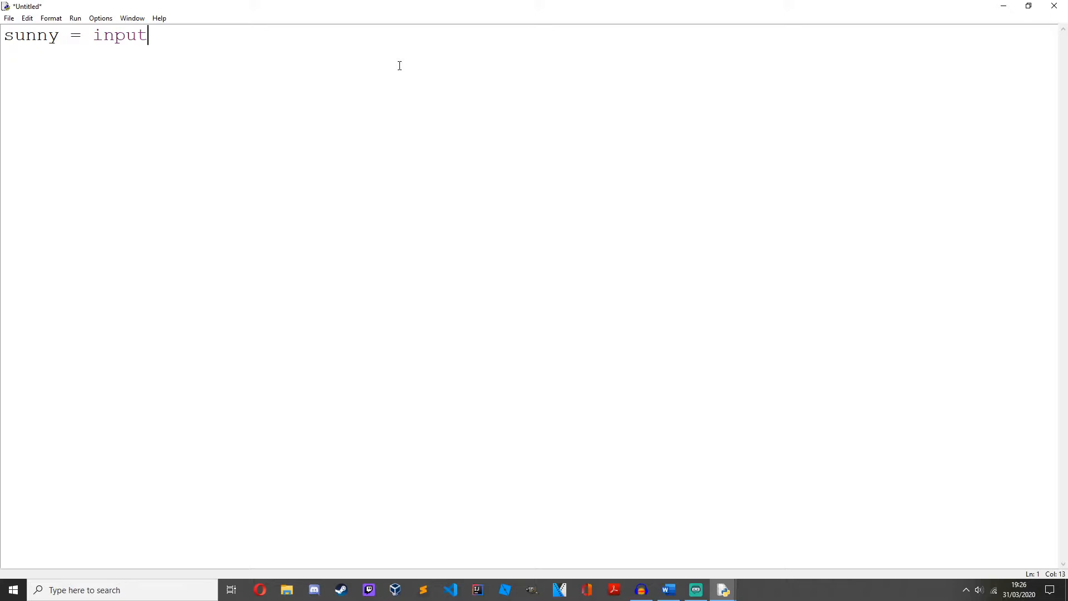
{"action": "type", "text": "(\"Is is"}
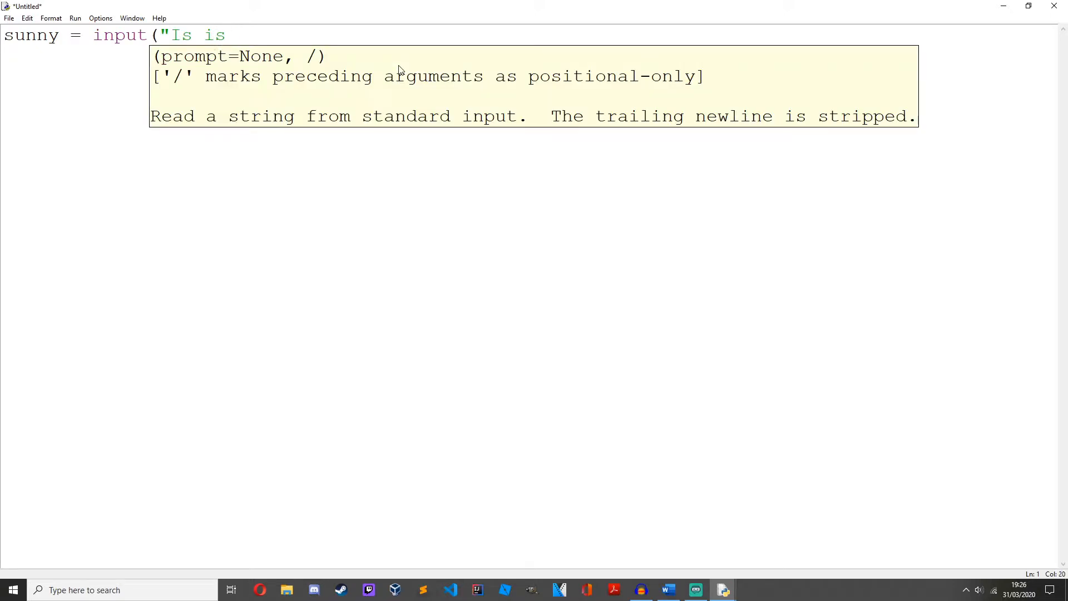
{"action": "type", "text": "it sunny?"}
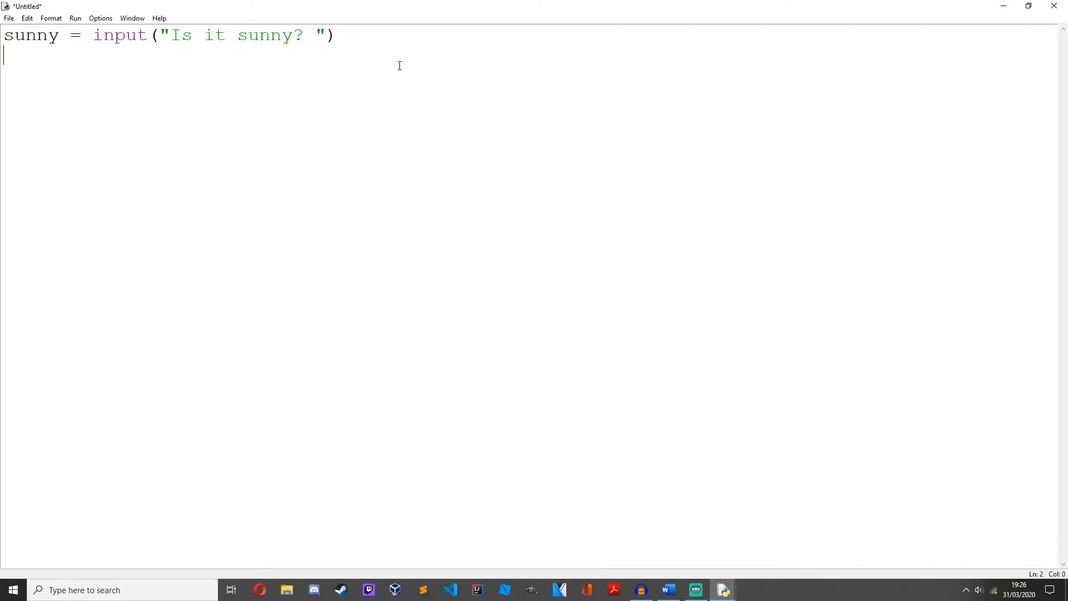
Step: Add the line warm = input("Is it warm?")
{"action": "type", "text": "warm = input"}
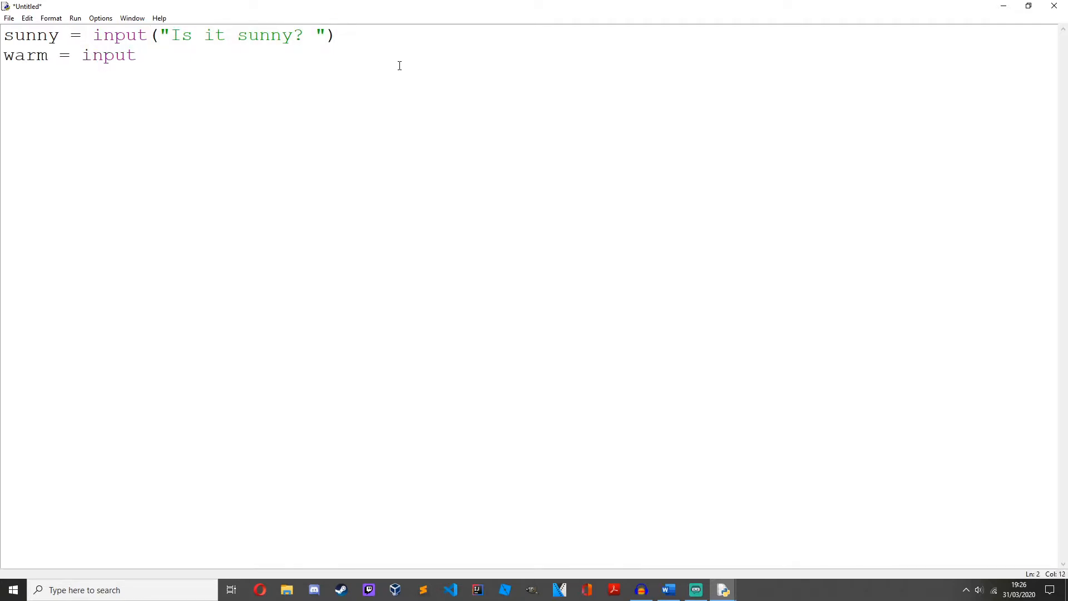
{"action": "type", "text": "(\"Is i"}
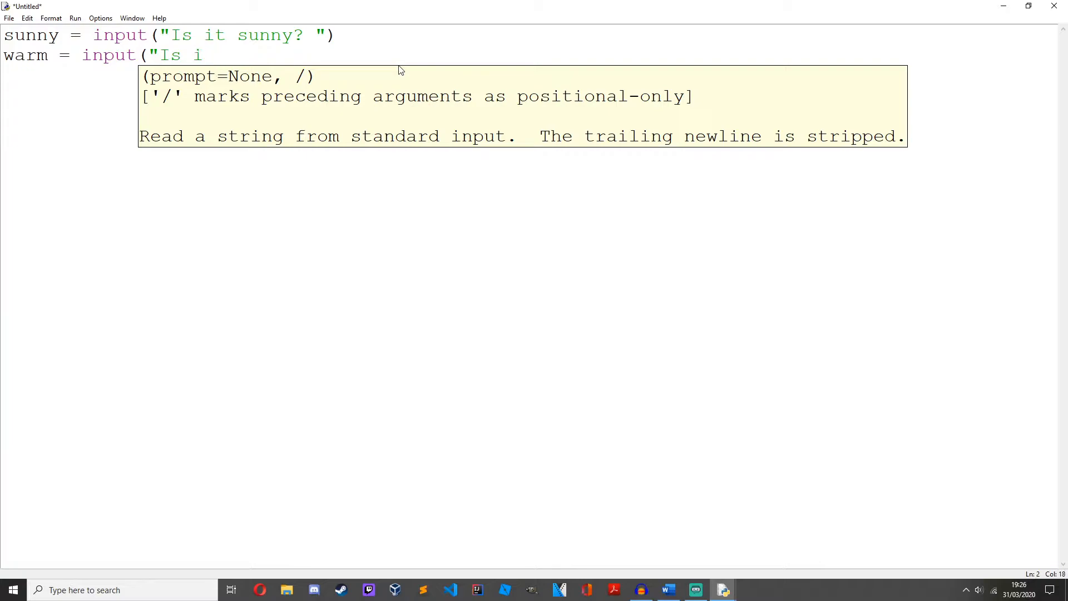
{"action": "type", "text": "t warm? Y/N\""}
{"action": "left_click", "coordinate": [529, 95]}
{"action": "type", "text": "if s"}
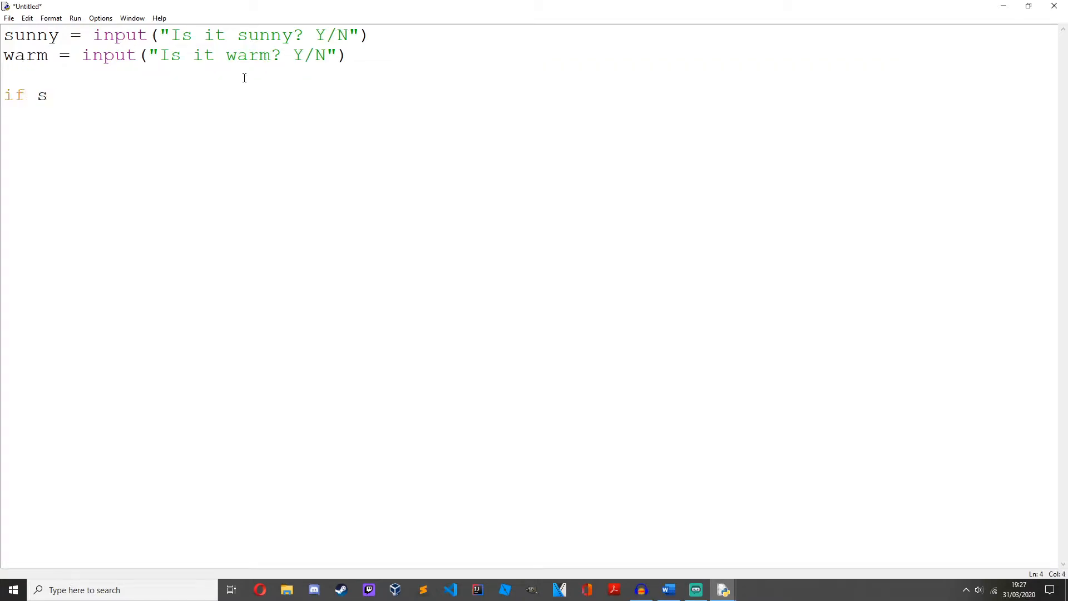
Step: Write if sunny == "y" and warm == "y": print("I am happy because it is sunny and warm.")
{"action": "type", "text": "unny == \"y\" and warm"}
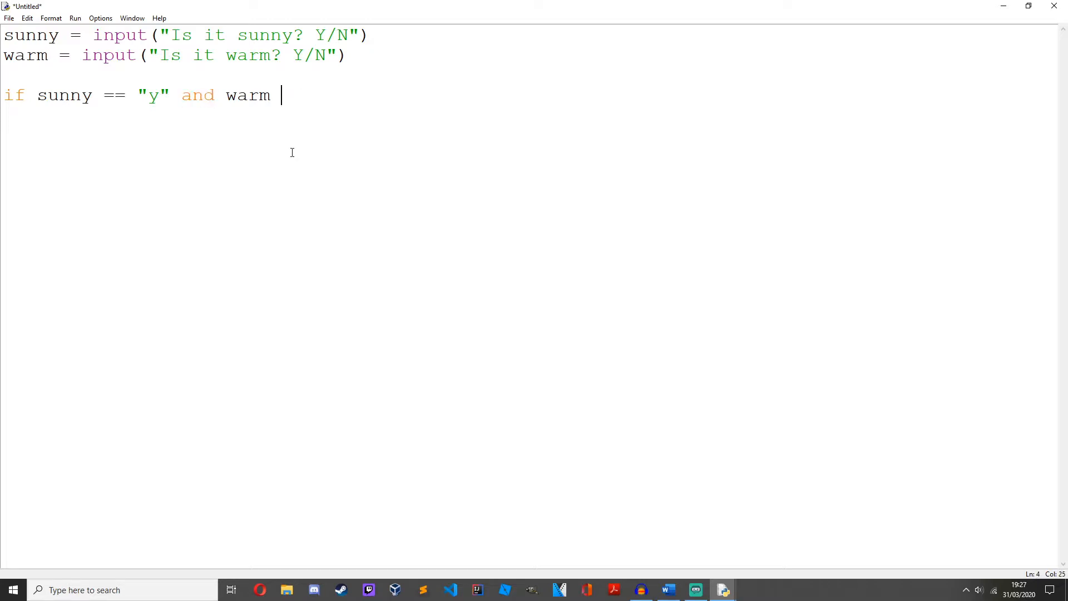
{"action": "type", "text": "== \"y\":"}
{"action": "type", "text": "p"}
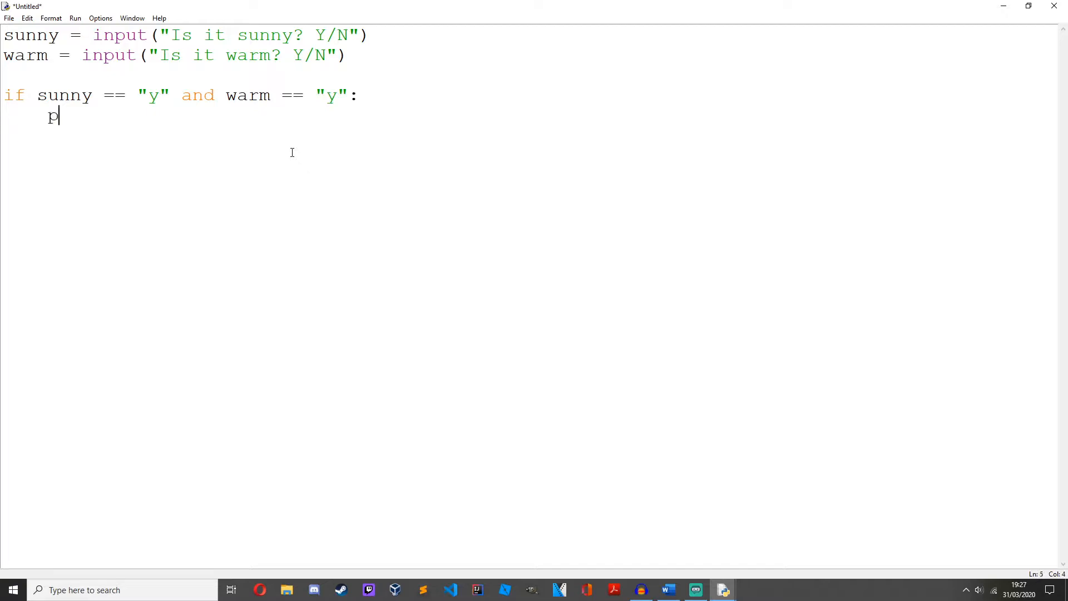
{"action": "type", "text": "rint("}
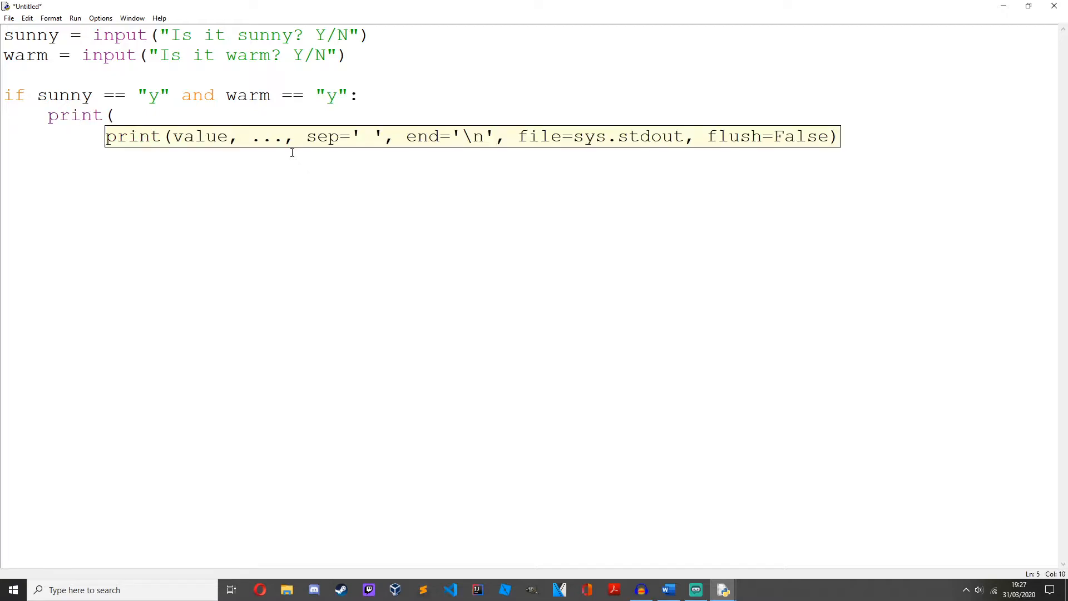
{"action": "type", "text": "\"I am happy"}
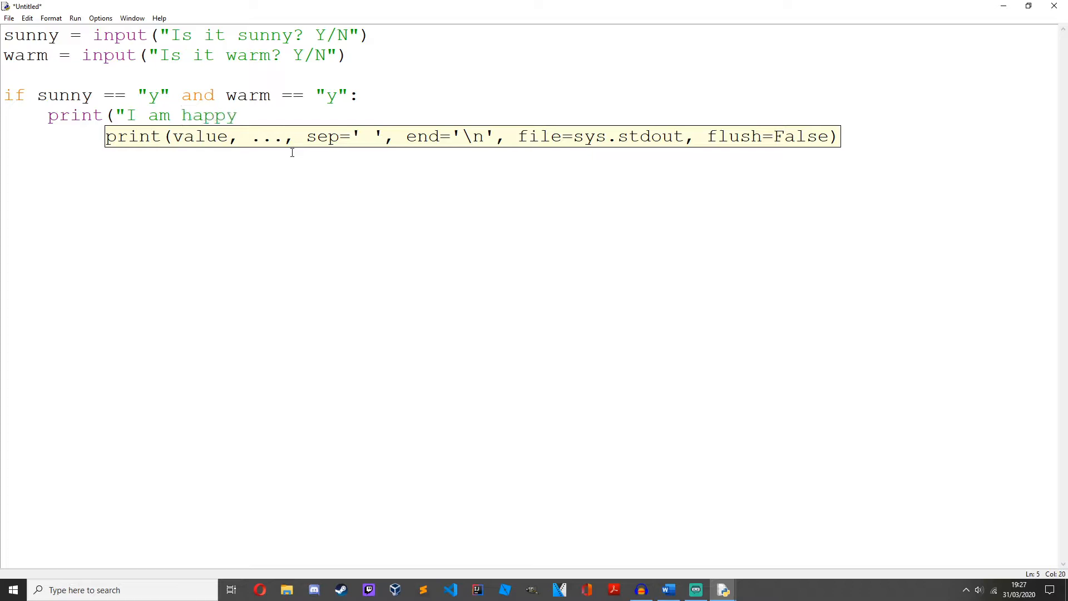
{"action": "type", "text": "because it"}
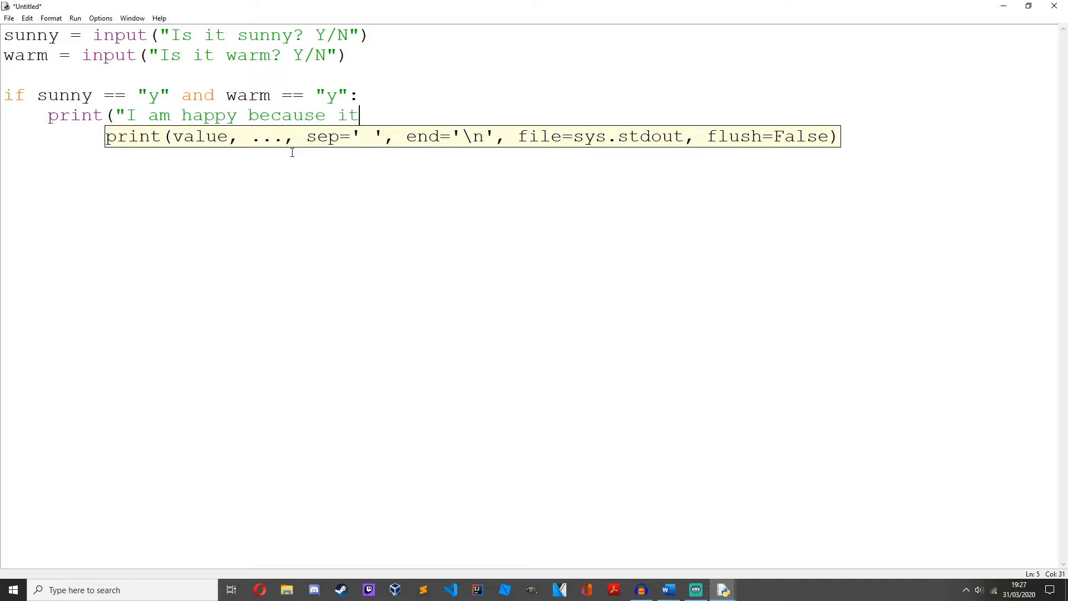
{"action": "type", "text": "is suny"}
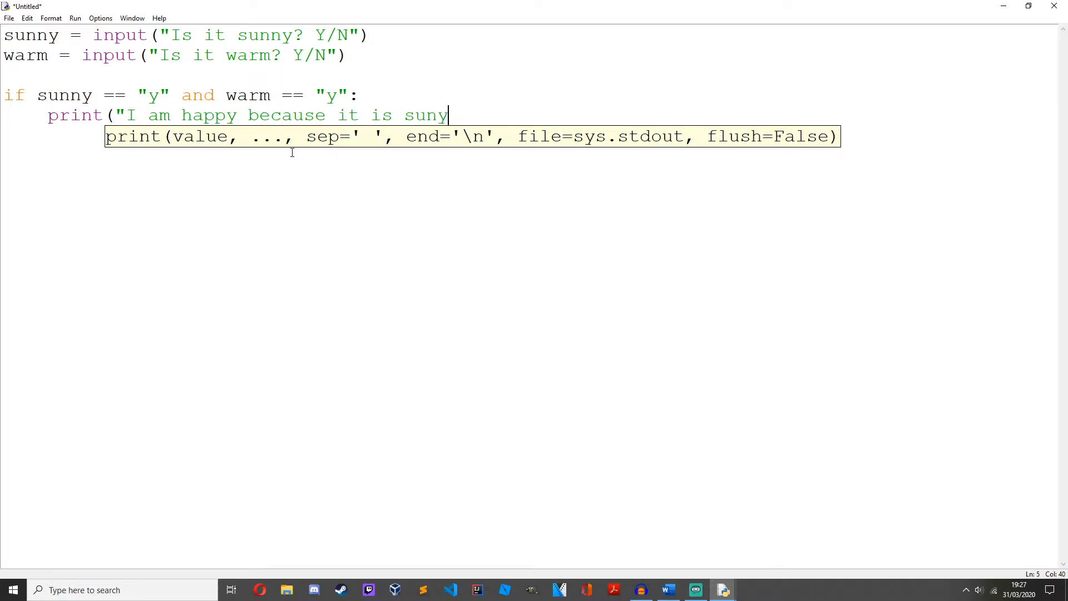
{"action": "type", "text": "ny and warm."}
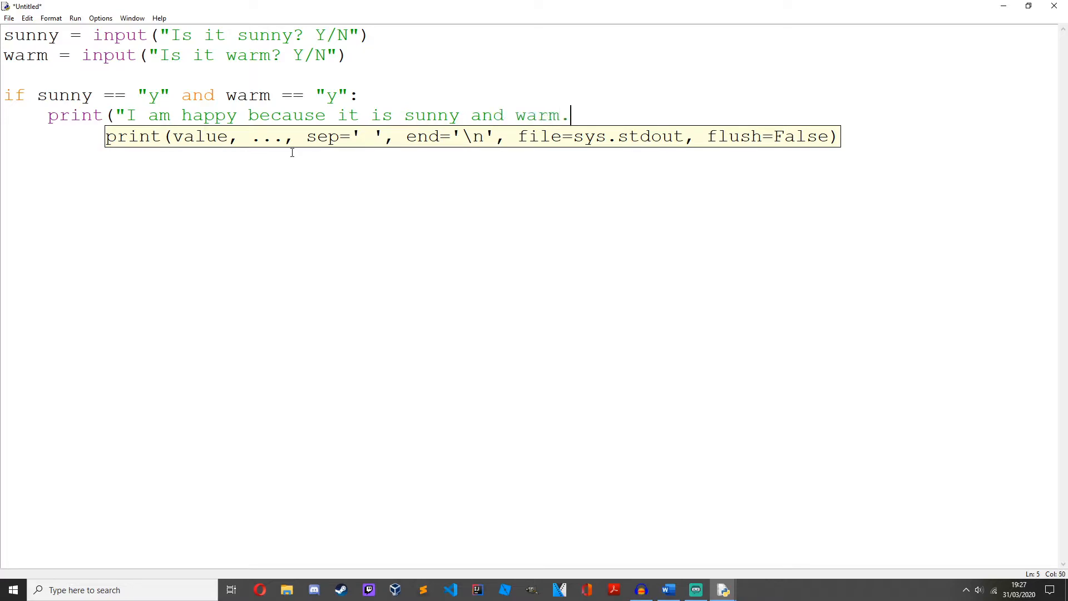
{"action": "type", "text": "\""}
{"action": "type", "text": "else"}
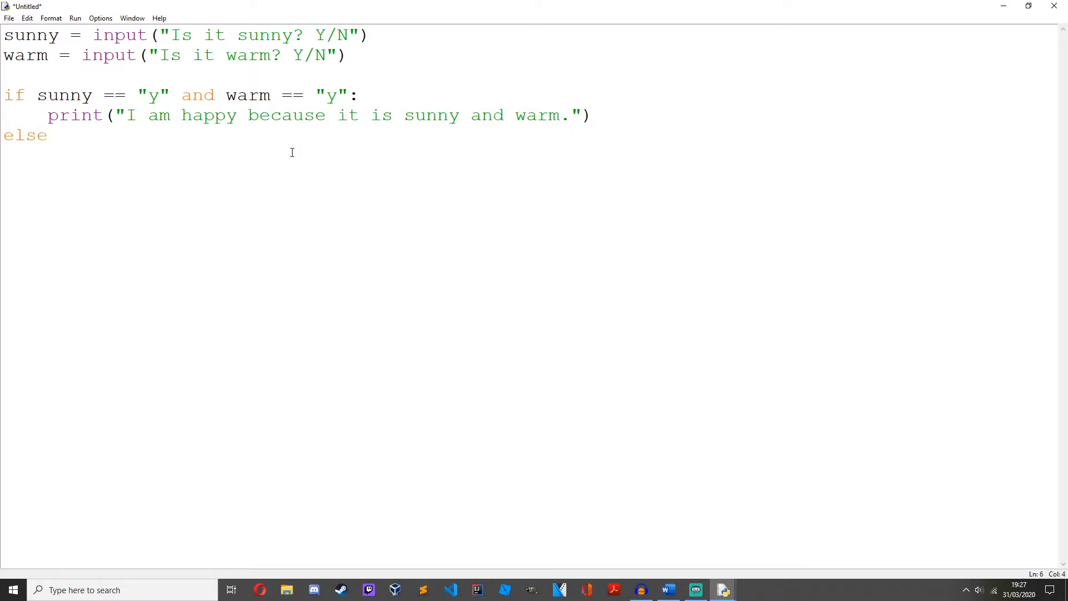
Step: Type else: with print("I am not happy because it is not sunny and warm.")
{"action": "type", "text": ":"}
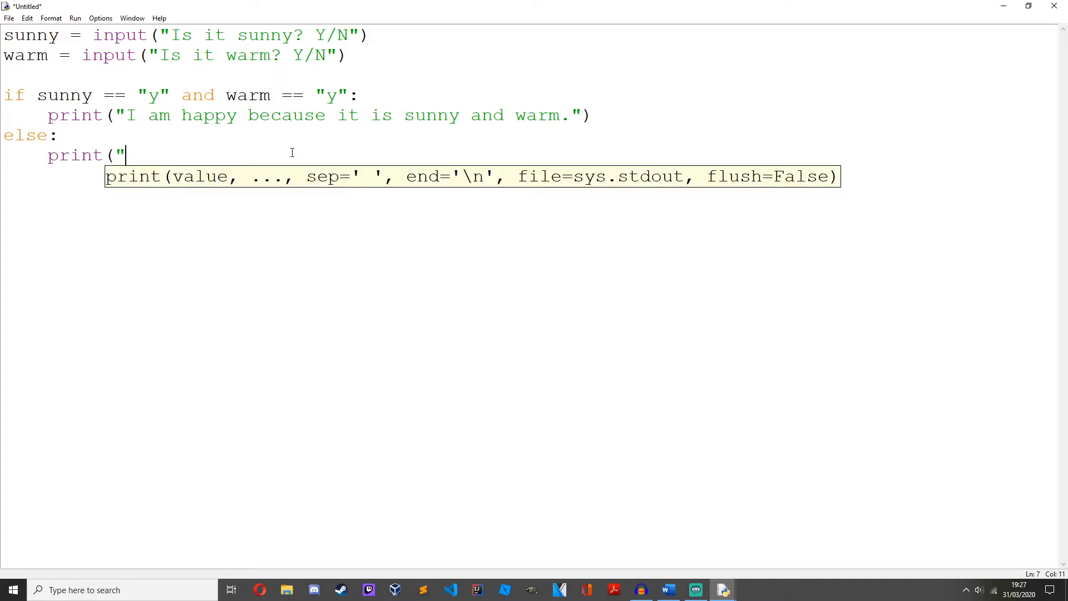
{"action": "type", "text": "I am not happy"}
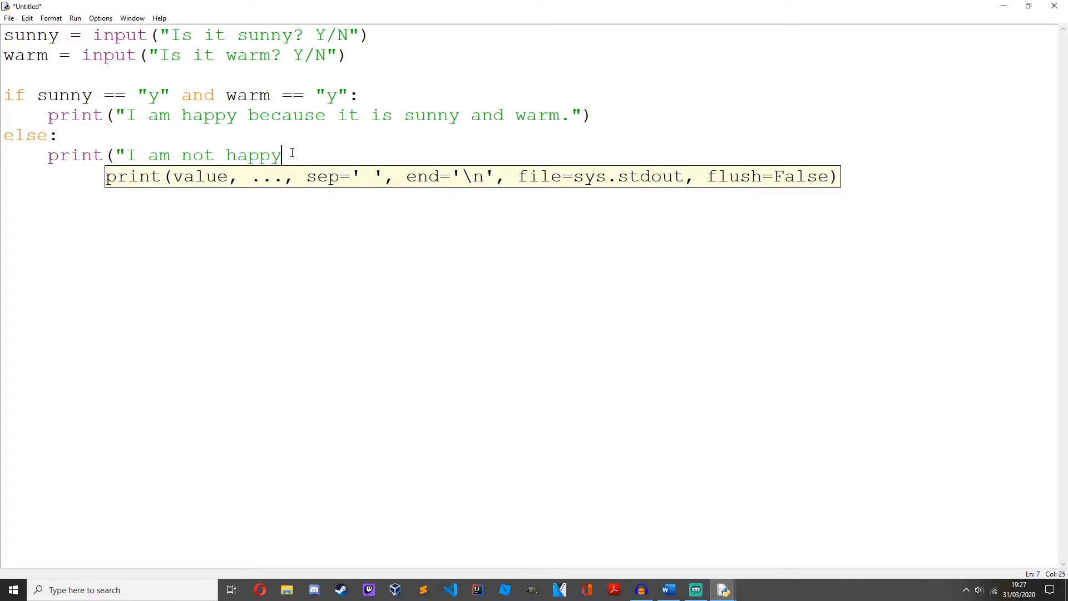
{"action": "type", "text": "because"}
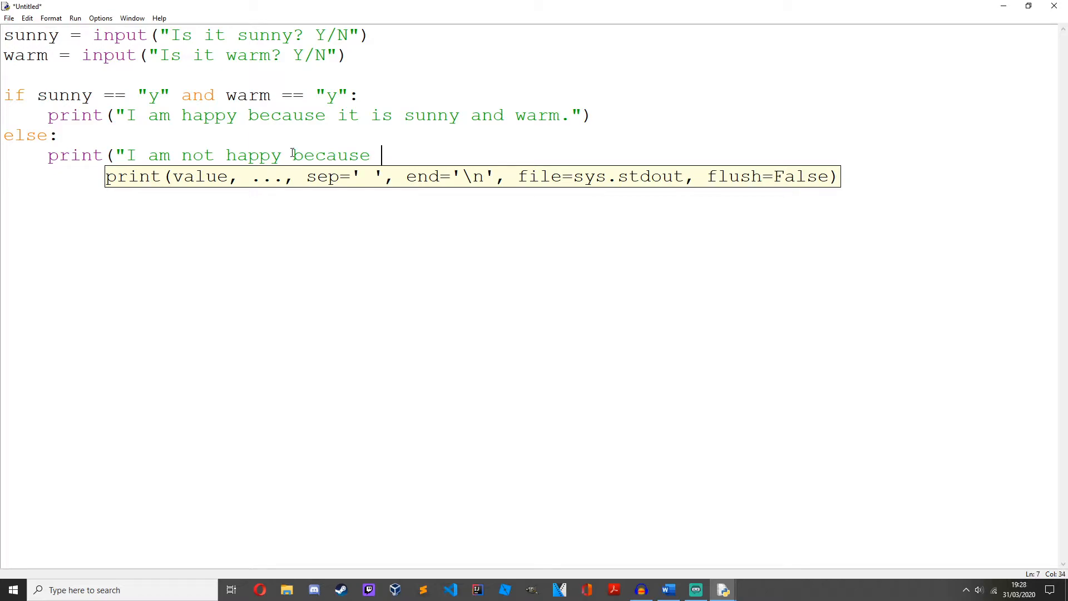
{"action": "type", "text": "it is not su"}
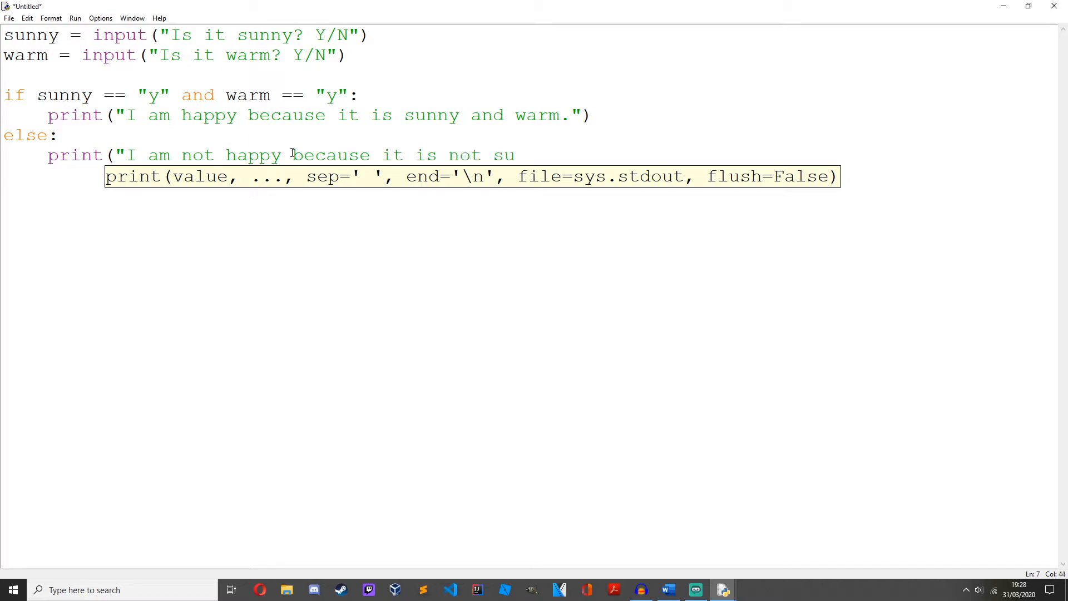
{"action": "type", "text": "nny"}
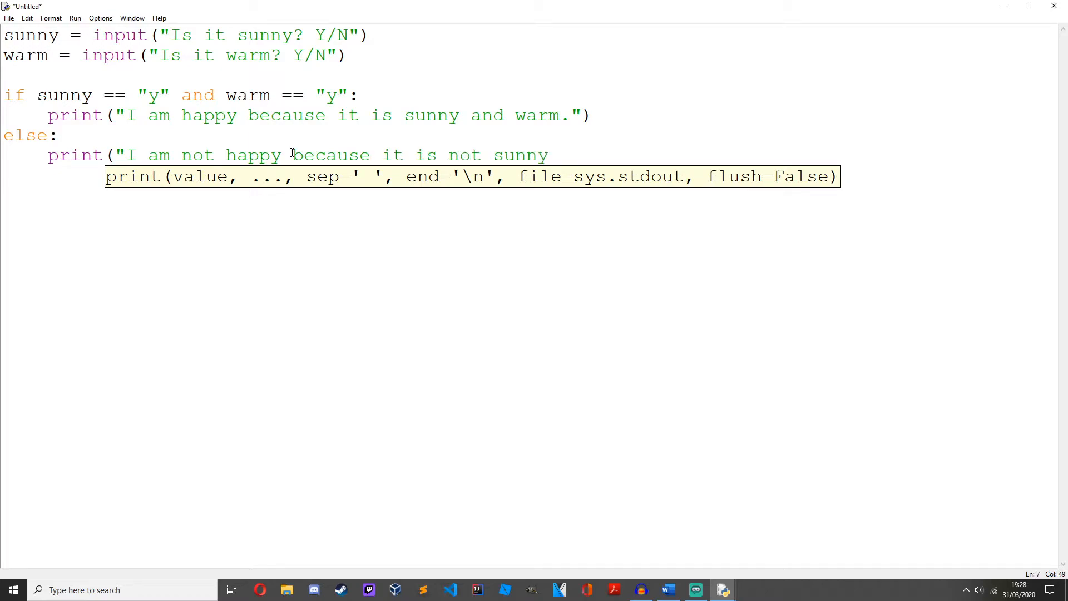
{"action": "type", "text": "and wa"}
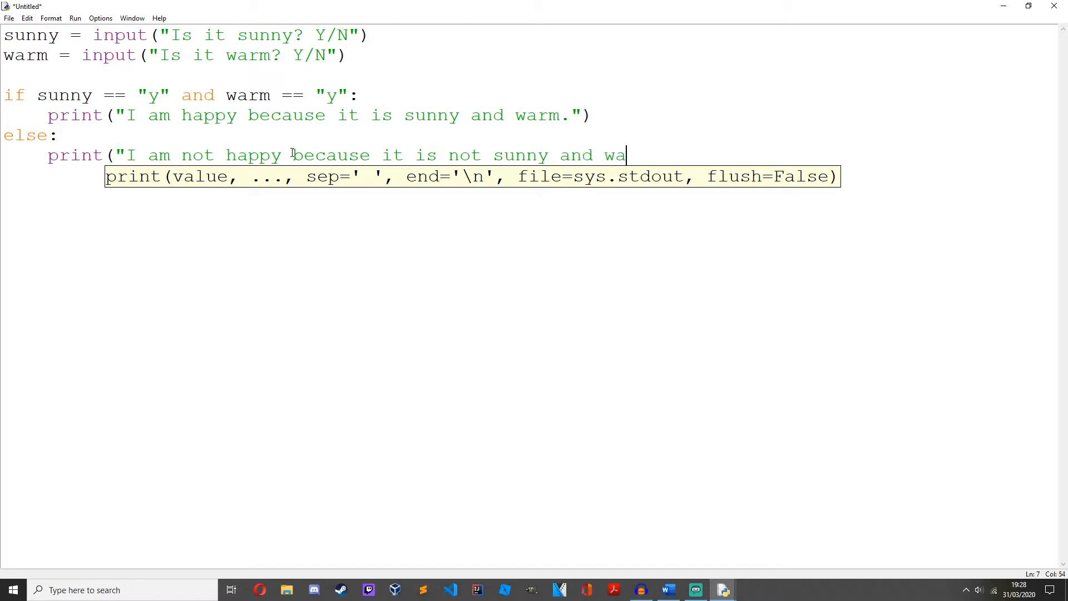
{"action": "type", "text": "rm.\""}
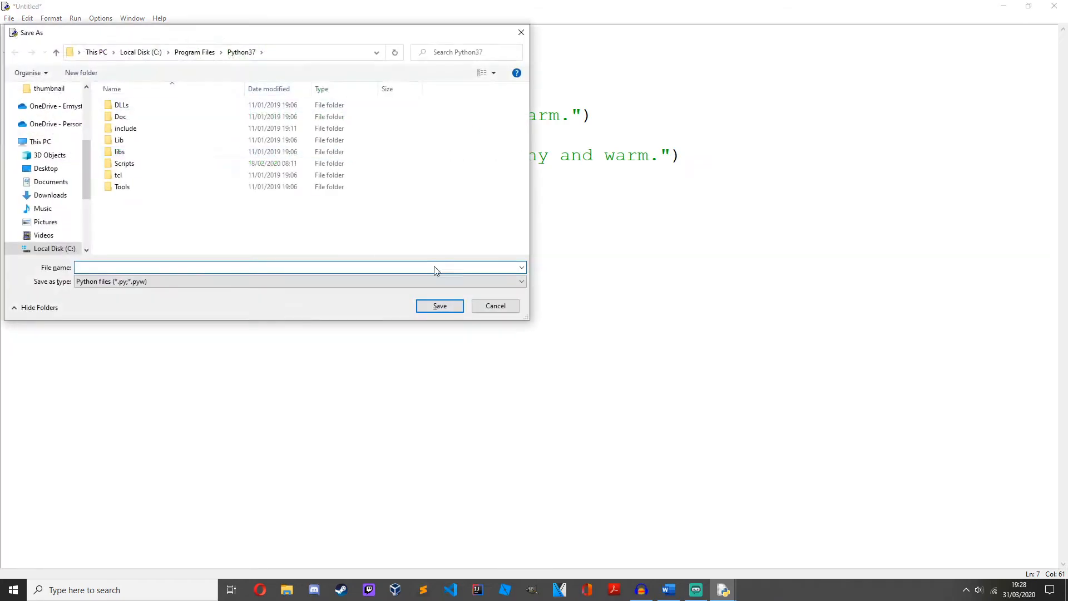
Step: Cancel the Save As dialog, select the 'and' keyword, then reopen Save As
{"action": "left_click", "coordinate": [495, 306]}
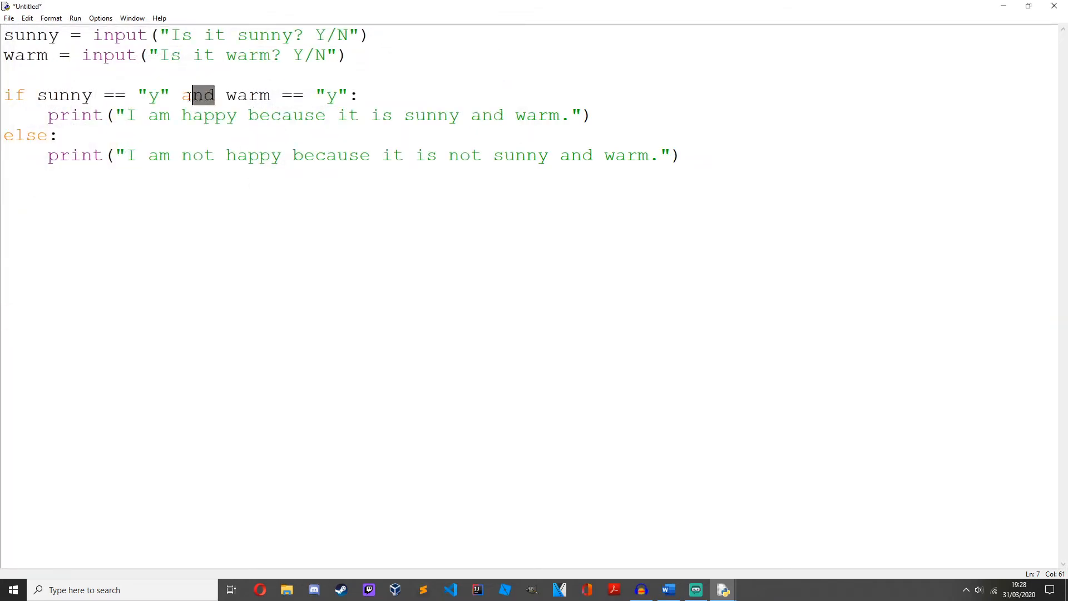
{"action": "double_click", "coordinate": [197, 94]}
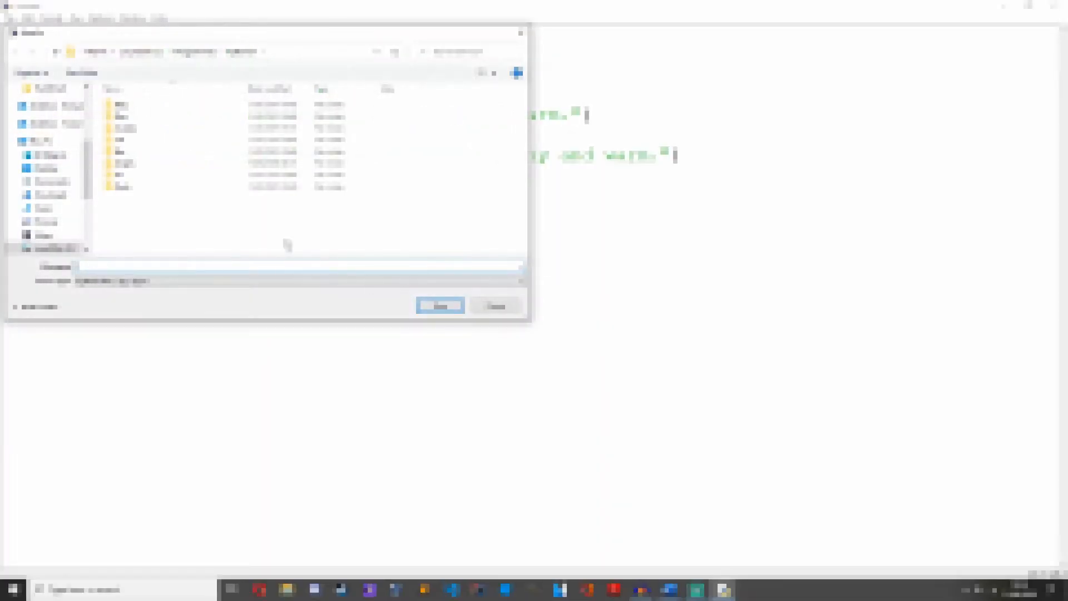
{"action": "left_click", "coordinate": [439, 306]}
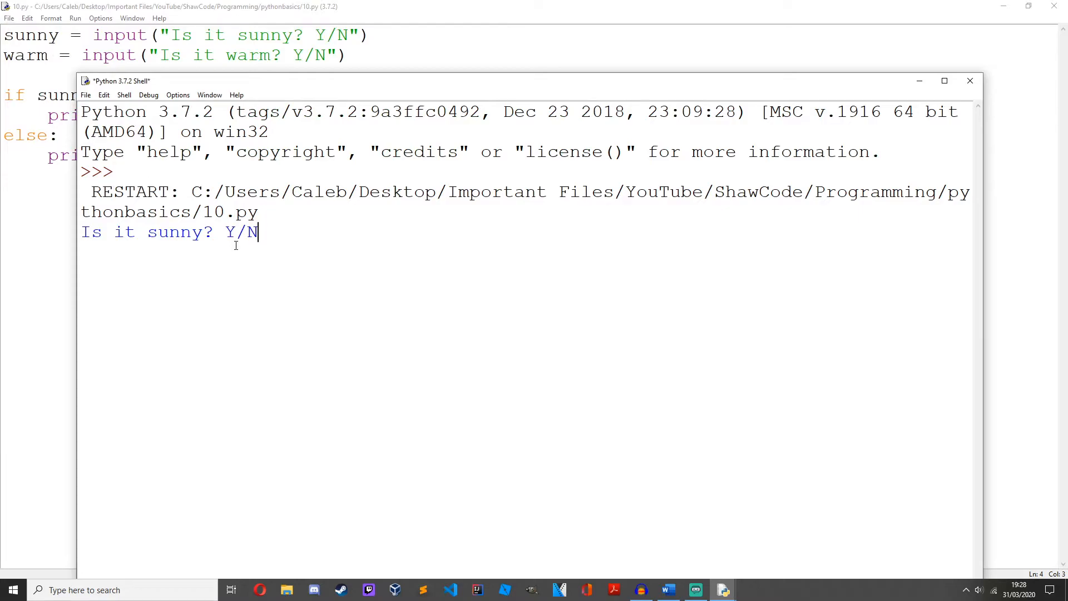
Step: Run 10.py with F5, answering y so it prints the happy message
{"action": "type", "text": "y"}
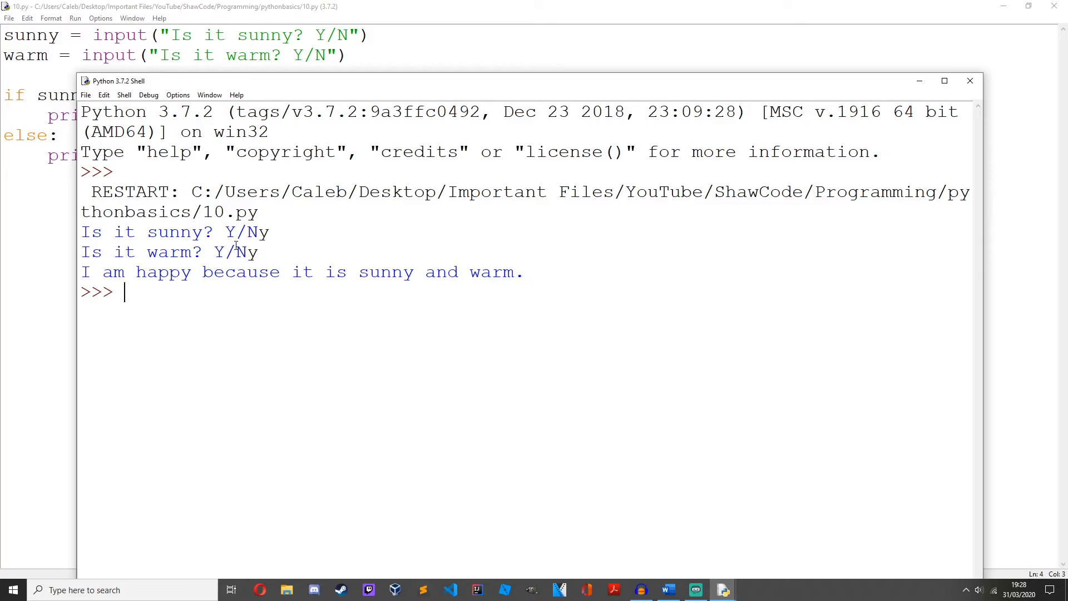
{"action": "mouse_move", "coordinate": [742, 173]}
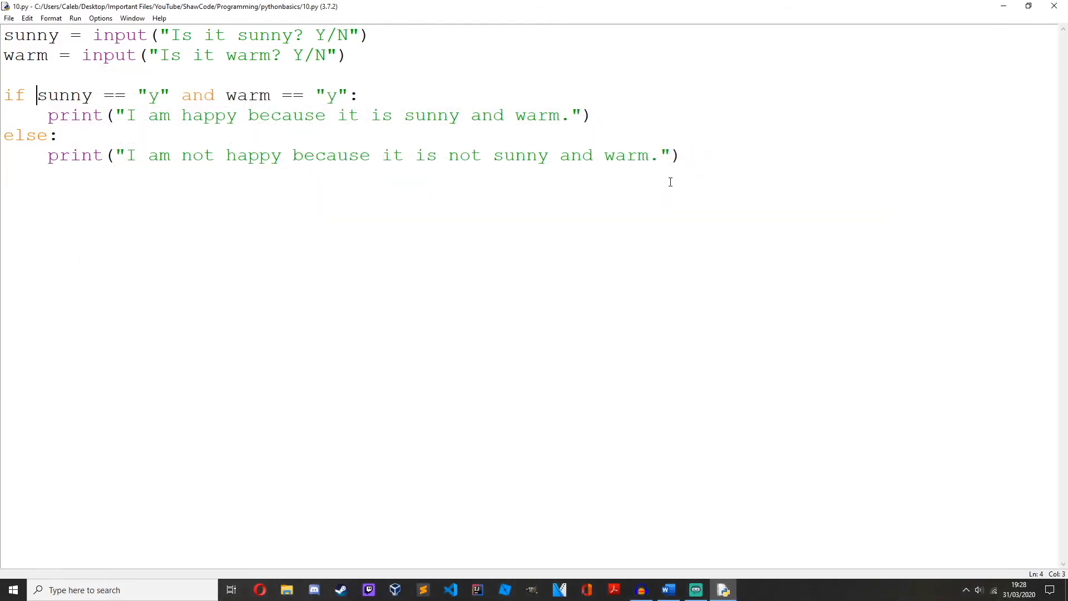
{"action": "key", "text": "F5"}
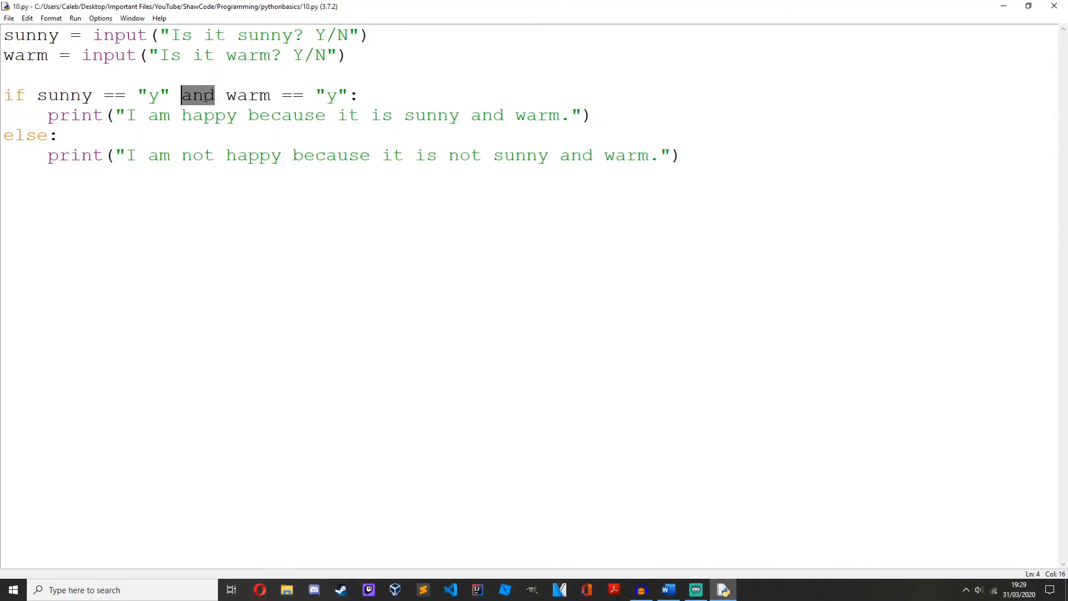
Step: Replace 'and' with 'or', rerun the script with F5, and close the shell
{"action": "type", "text": "or"}
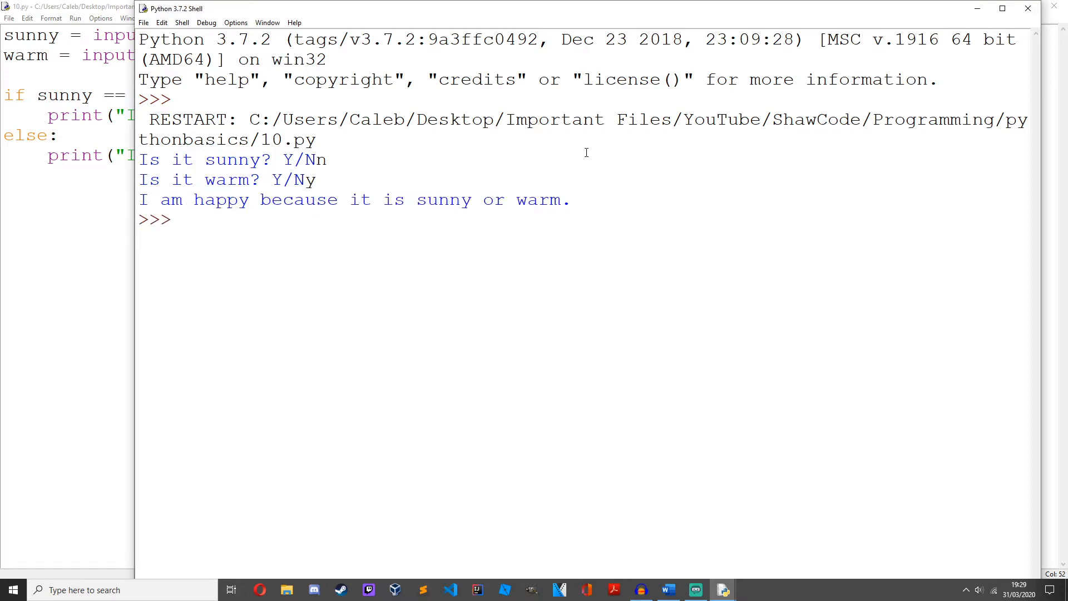
{"action": "mouse_move", "coordinate": [531, 196]}
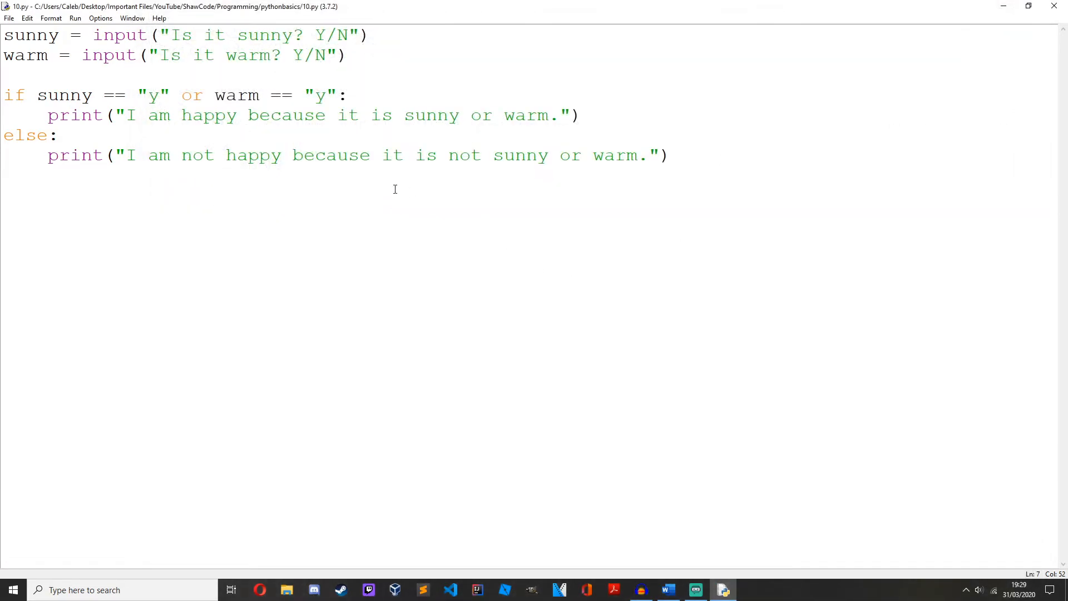
{"action": "double_click", "coordinate": [192, 94]}
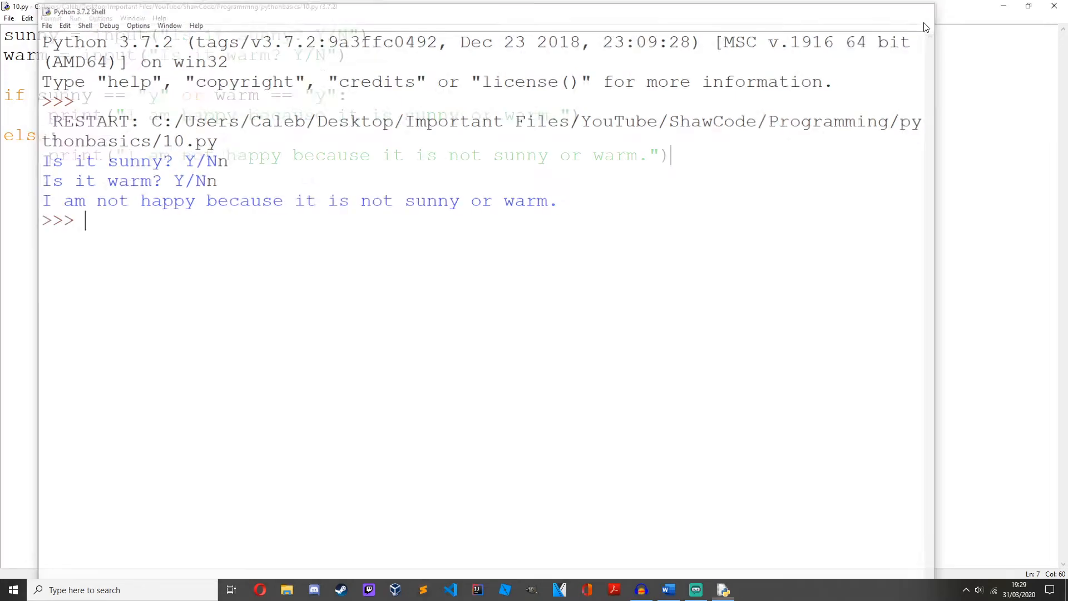
{"action": "key", "text": "F5"}
{"action": "type", "text": "y"}
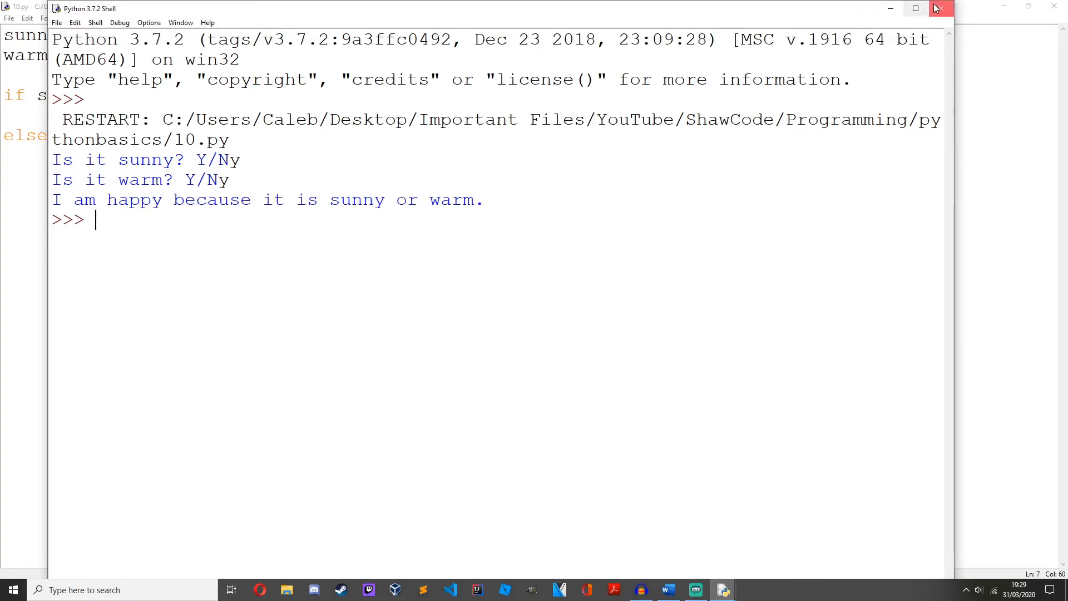
{"action": "left_click", "coordinate": [940, 7]}
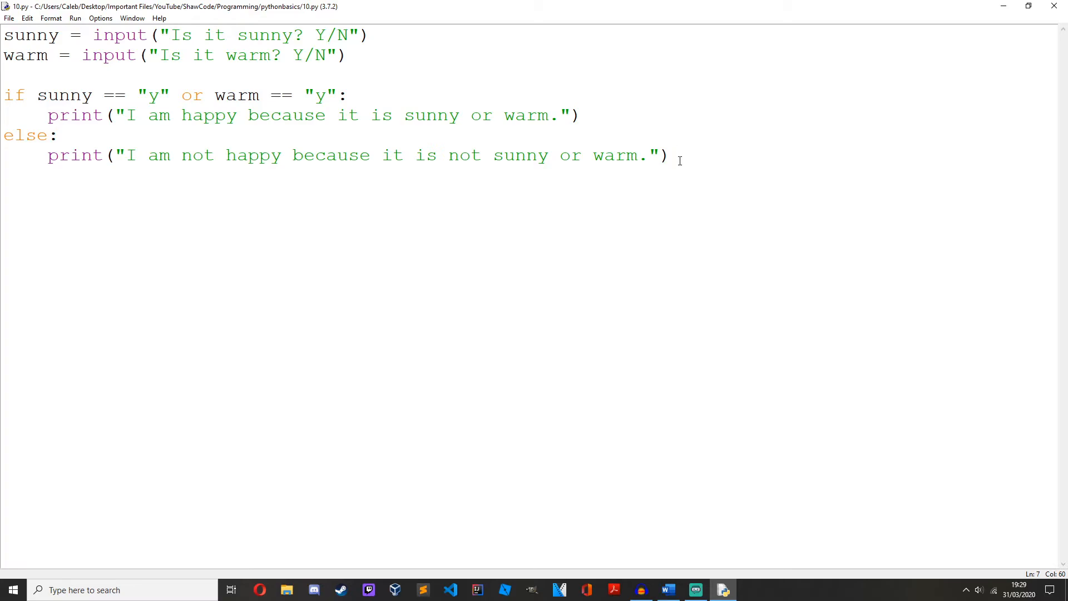
Step: Select the whole sunny/warm program, comment it out, and save
{"action": "key", "text": "ctrl+a"}
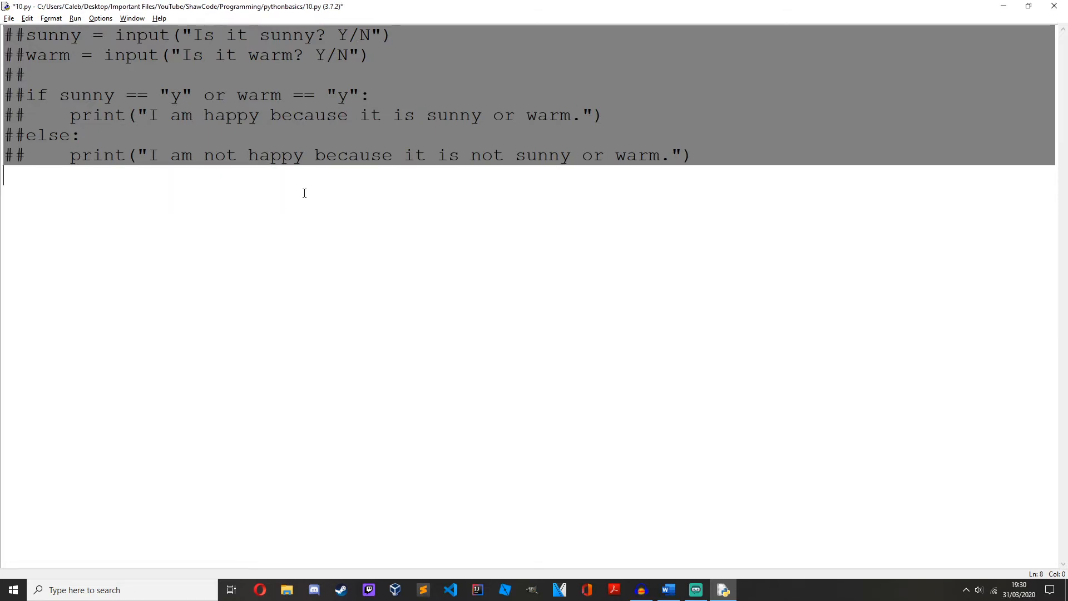
{"action": "key", "text": "ctrl+s"}
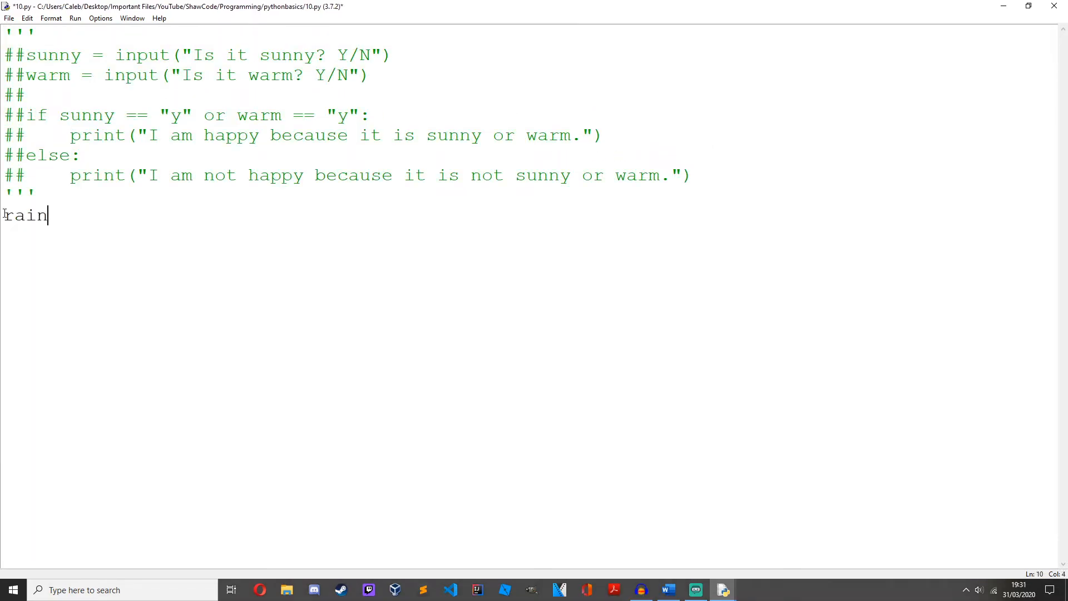
Step: Write raining = False with if not raining: print("It is not raining") and run it
{"action": "type", "text": "ing = False"}
{"action": "type", "text": "if no"}
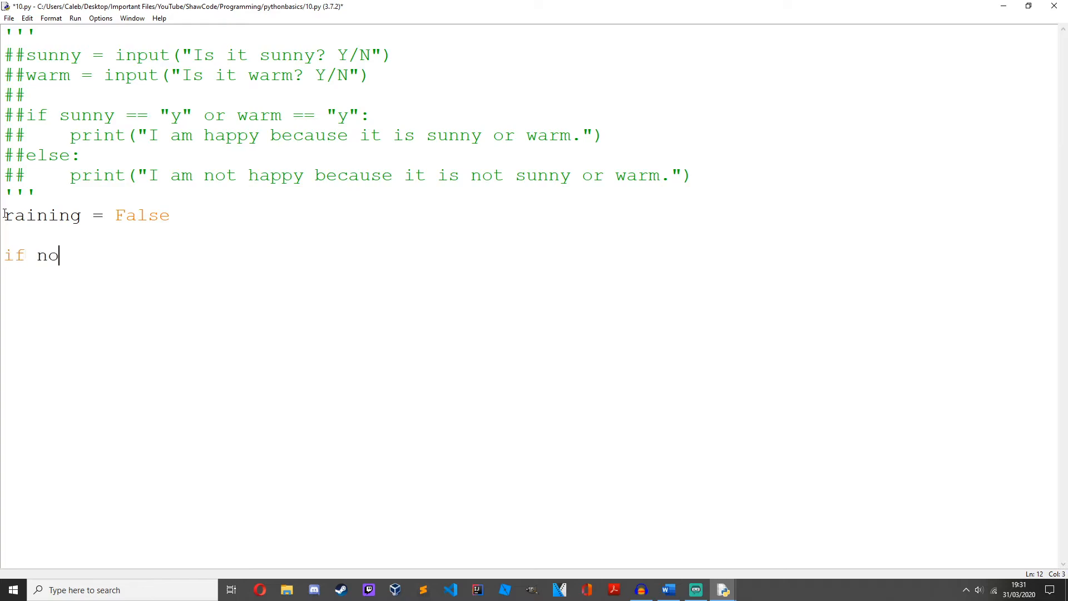
{"action": "type", "text": "t raining:"}
{"action": "type", "text": "print"}
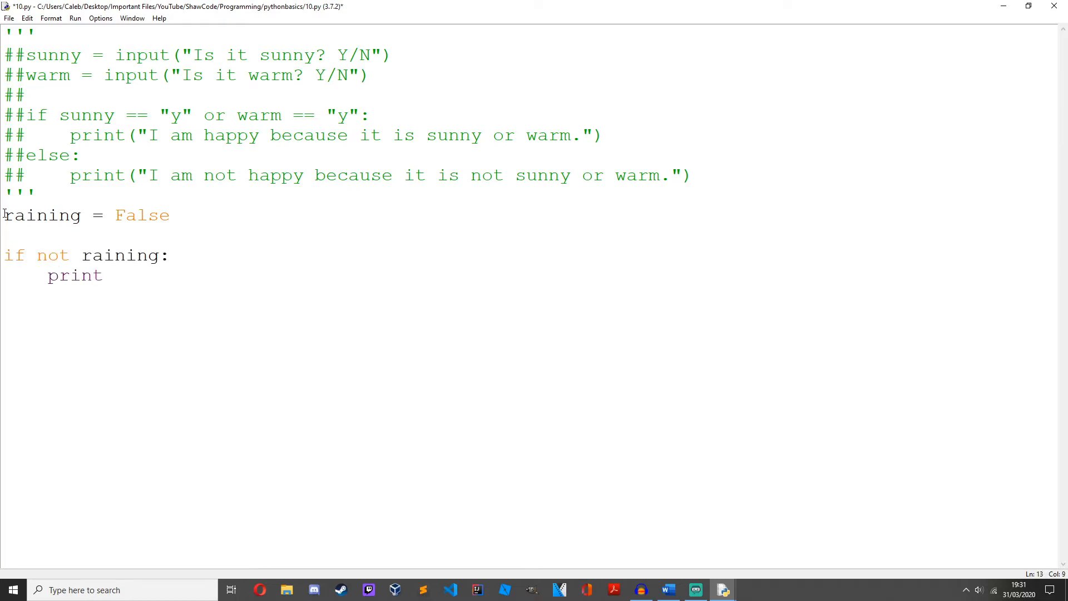
{"action": "type", "text": "(\"I"}
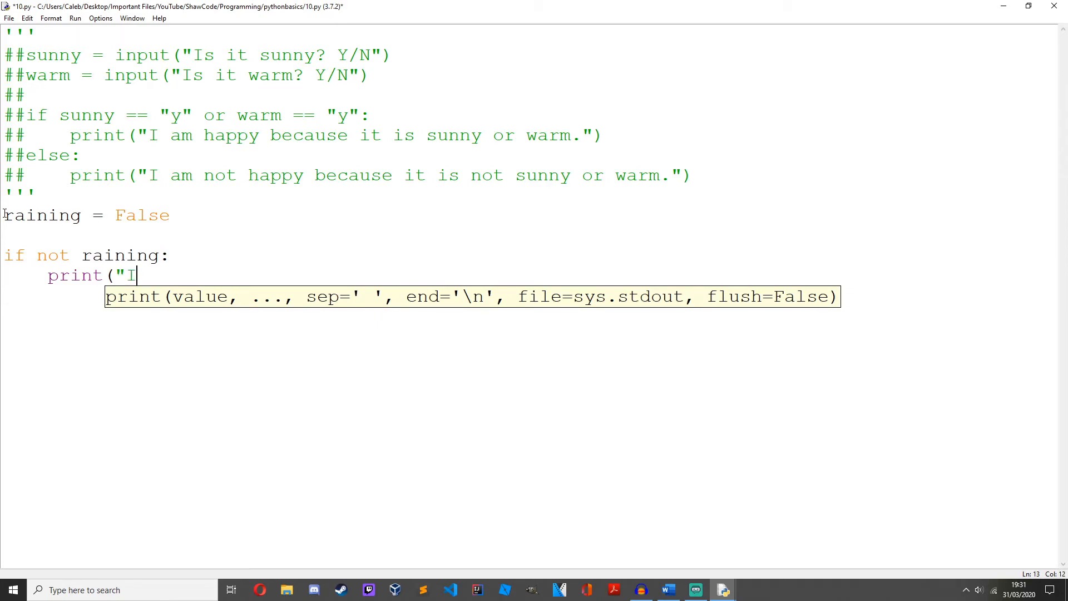
{"action": "type", "text": "t is not rain"}
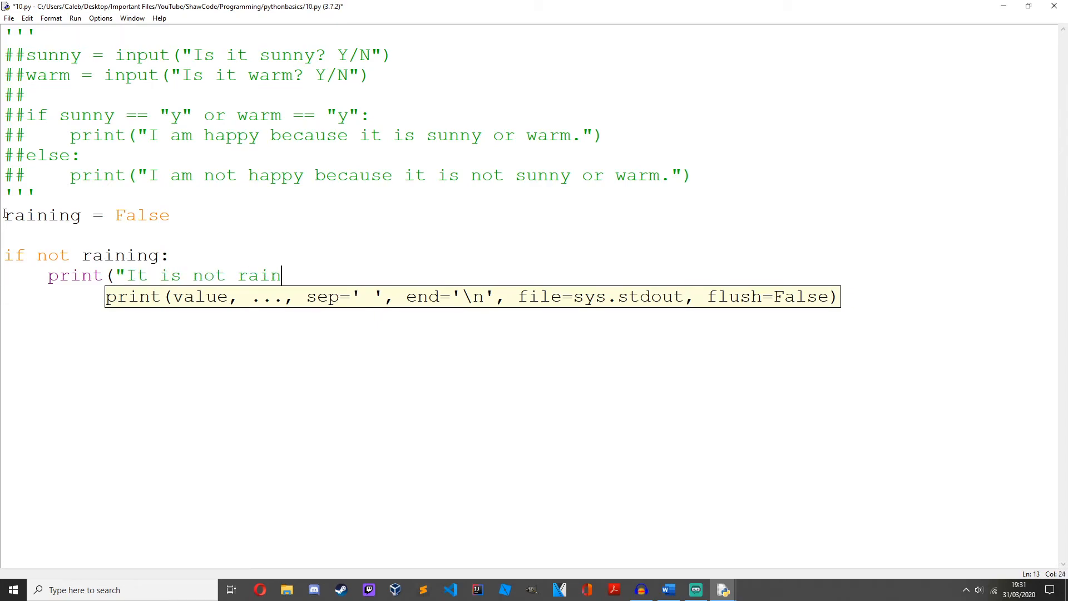
{"action": "type", "text": "ing\")"}
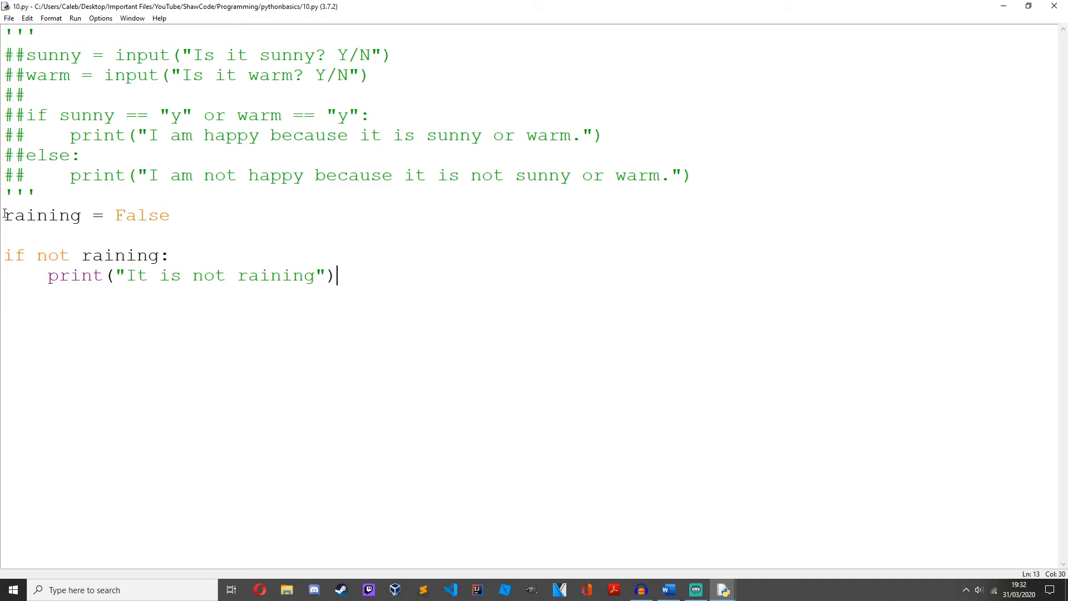
{"action": "key", "text": "F5"}
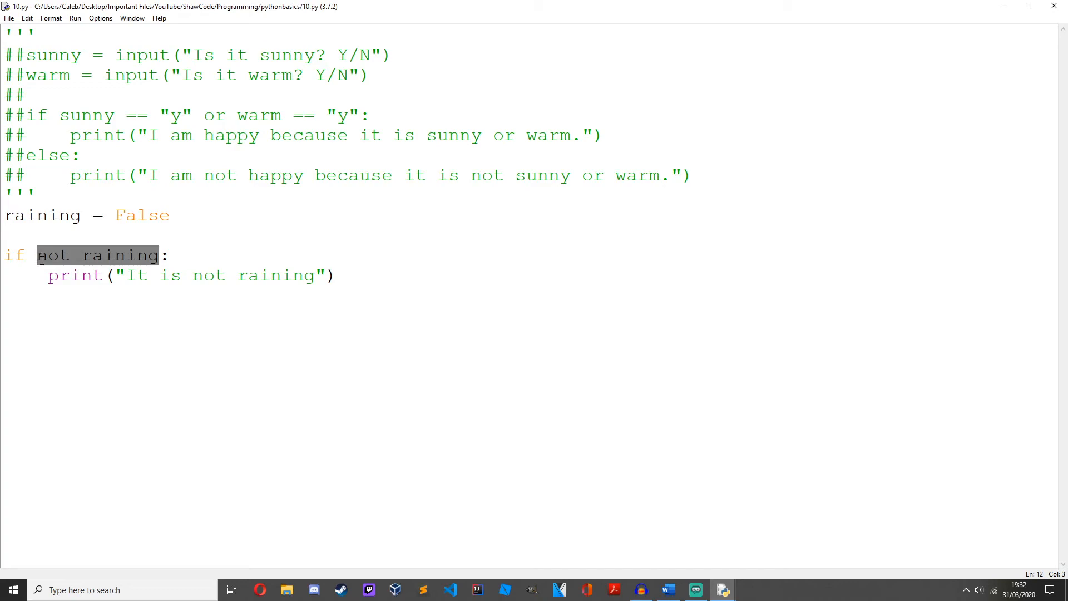
{"action": "key", "text": "Delete"}
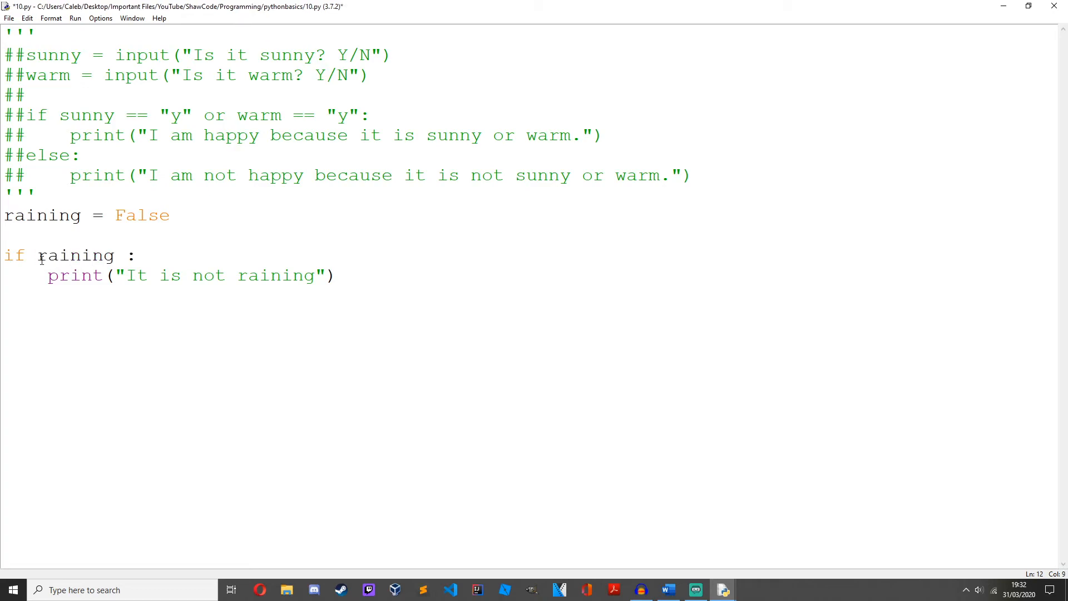
{"action": "type", "text": "!= T"}
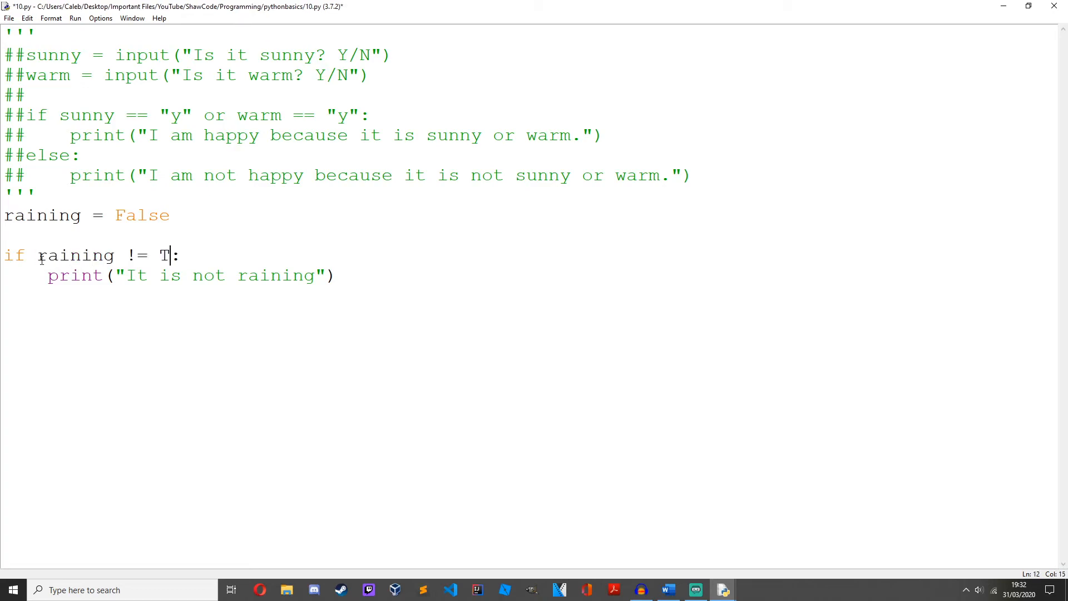
{"action": "key", "text": "BackSpace"}
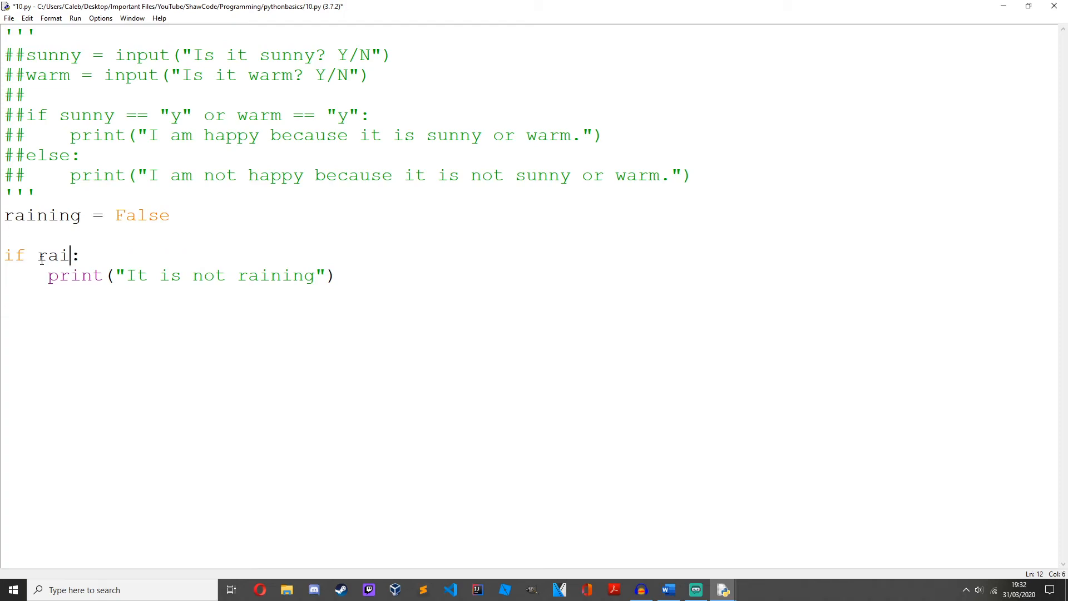
{"action": "type", "text": "not"}
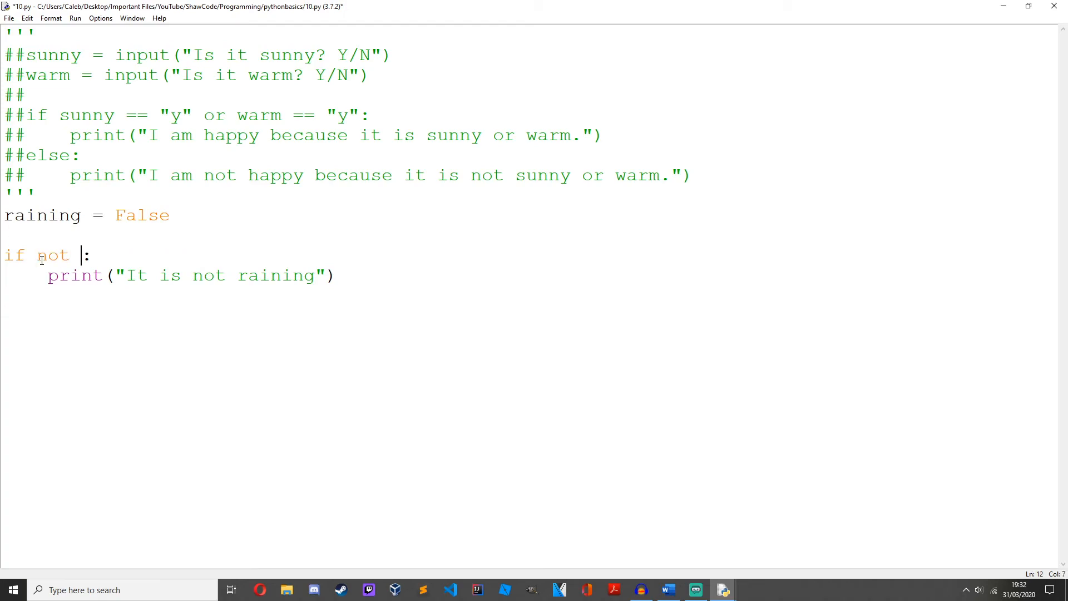
{"action": "type", "text": "raining"}
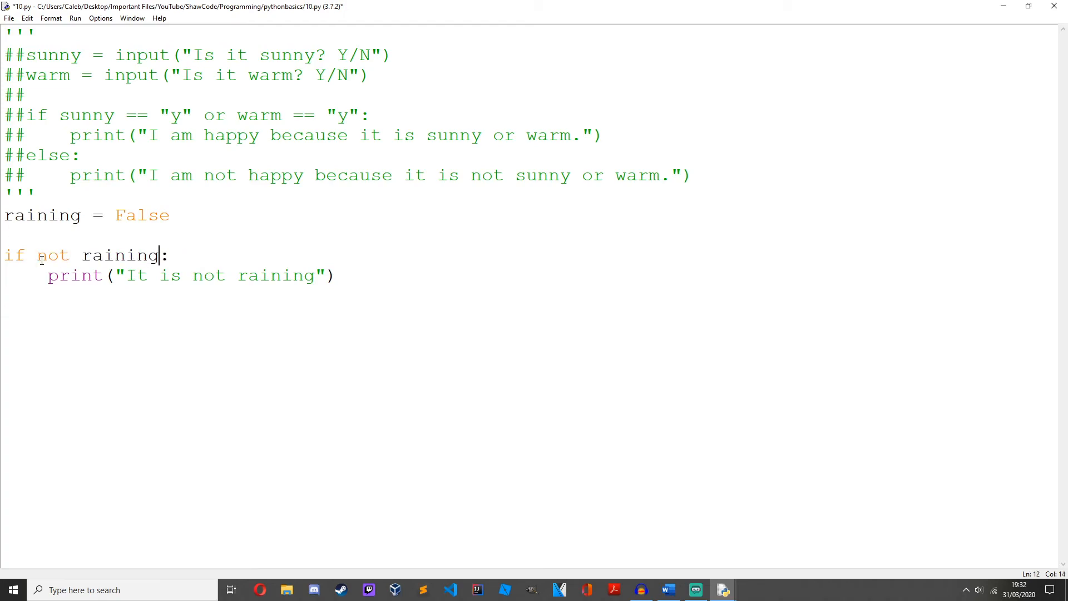